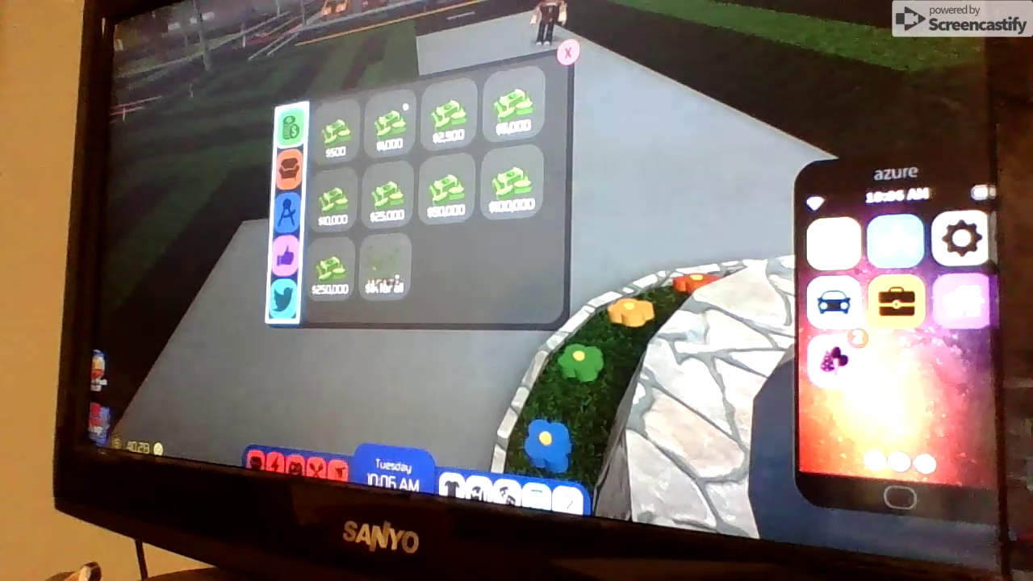
- Switch the shop menu from cash packs to the Twitter codes panel with its Enter Code box
click(288, 313)
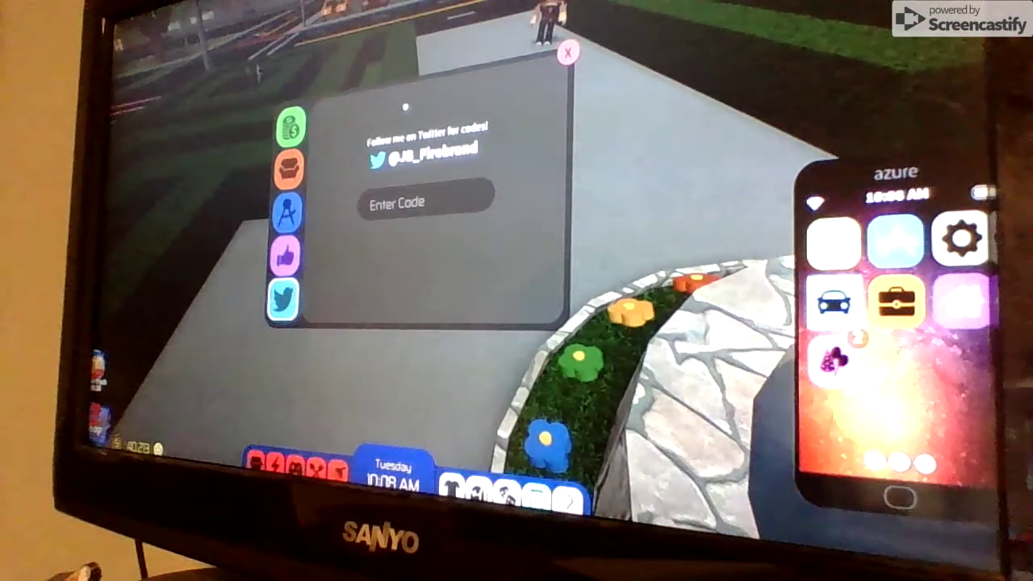